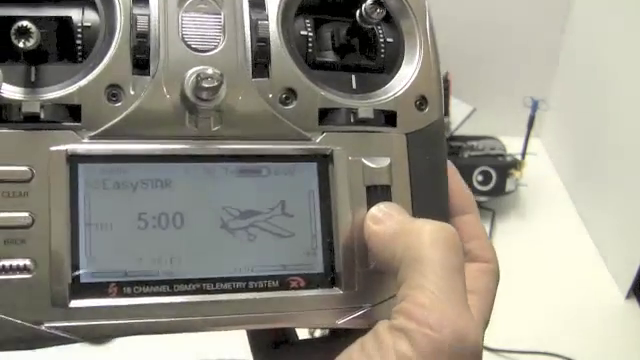
pyautogui.moveTo(320, 180)
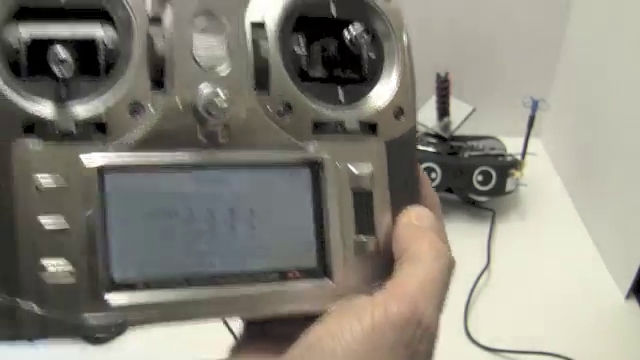